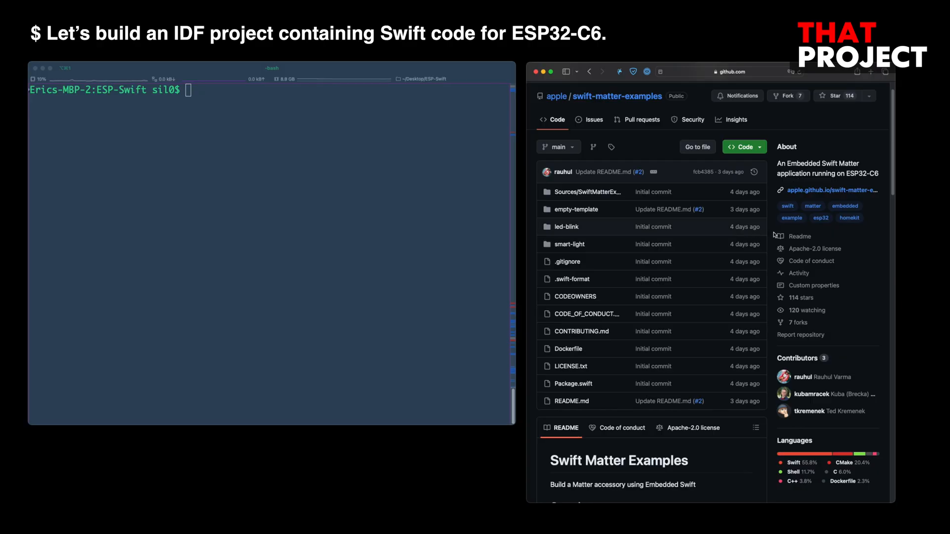
mouse_move(753, 276)
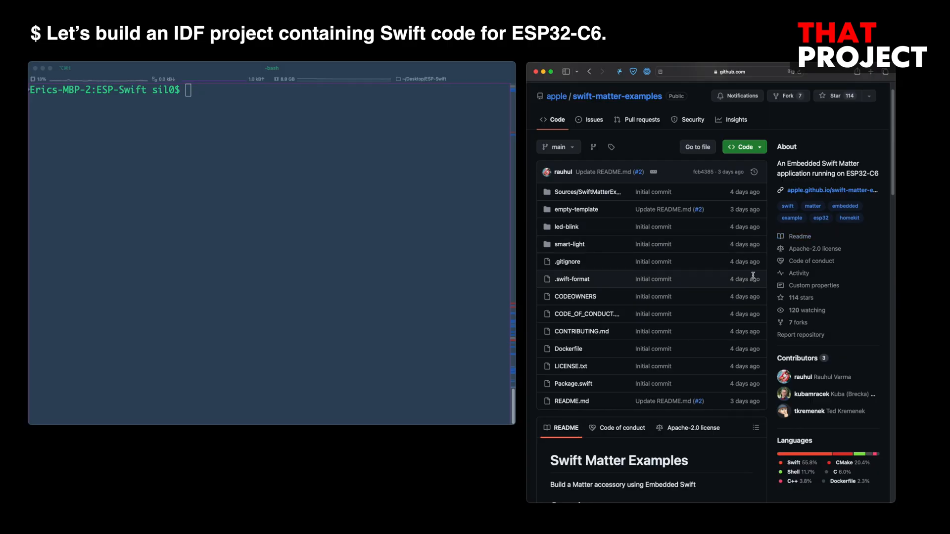
Check installed versions: CMake 3.29.5, ESP-IDF v5.2.2, gn 2155 and Swift 6.0-dev.
scroll("down", 3)
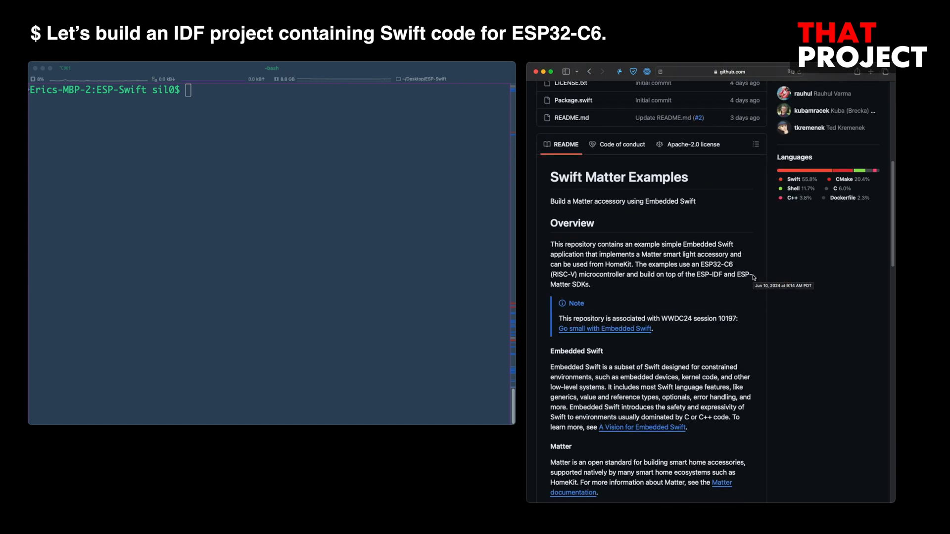
scroll("down", 3)
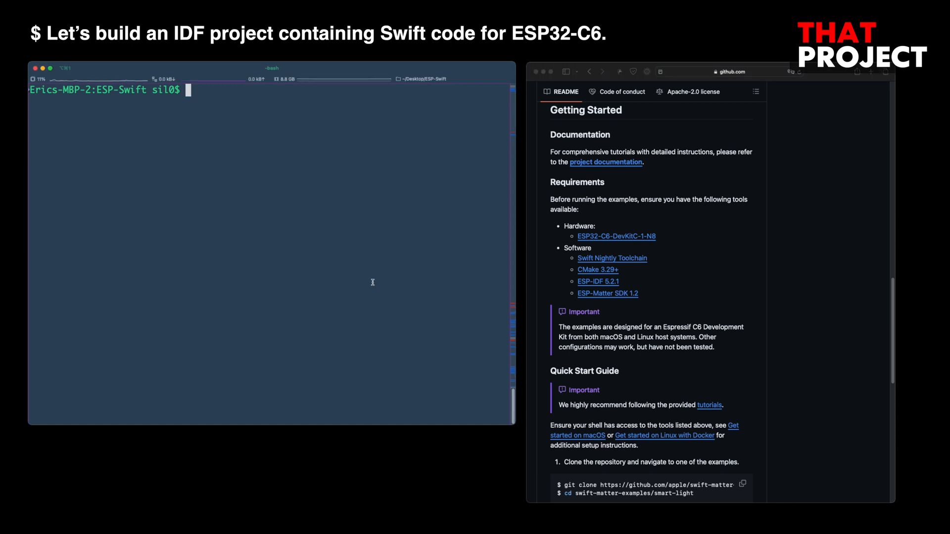
type("cmaker")
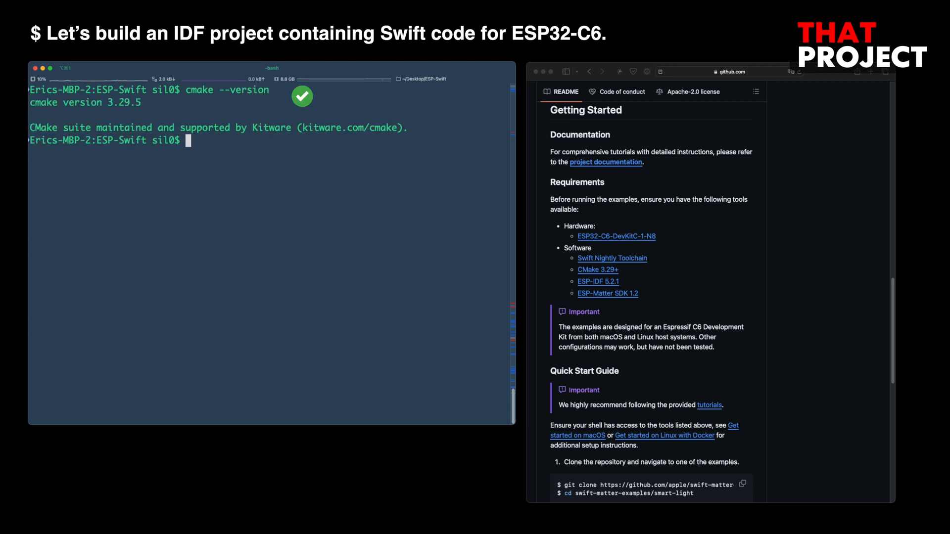
type("idf.py --version")
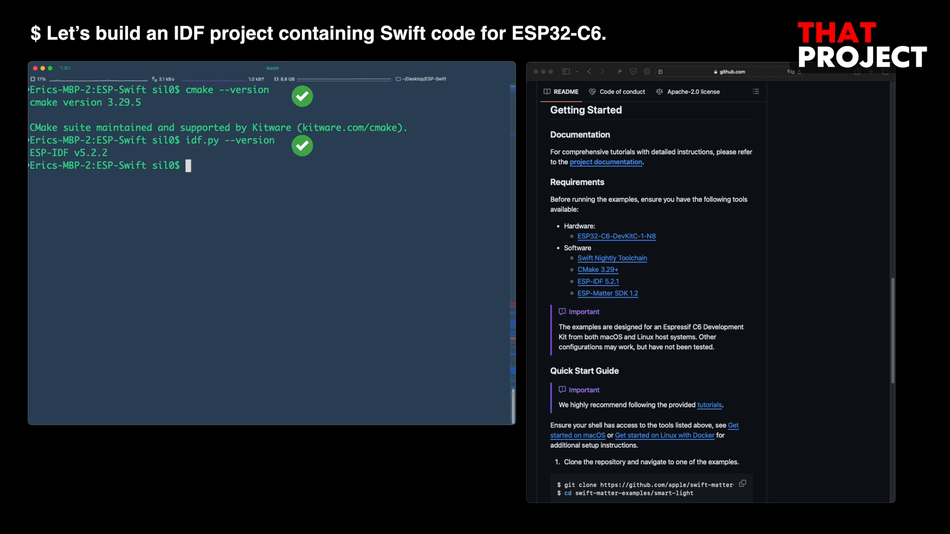
type("gn --version")
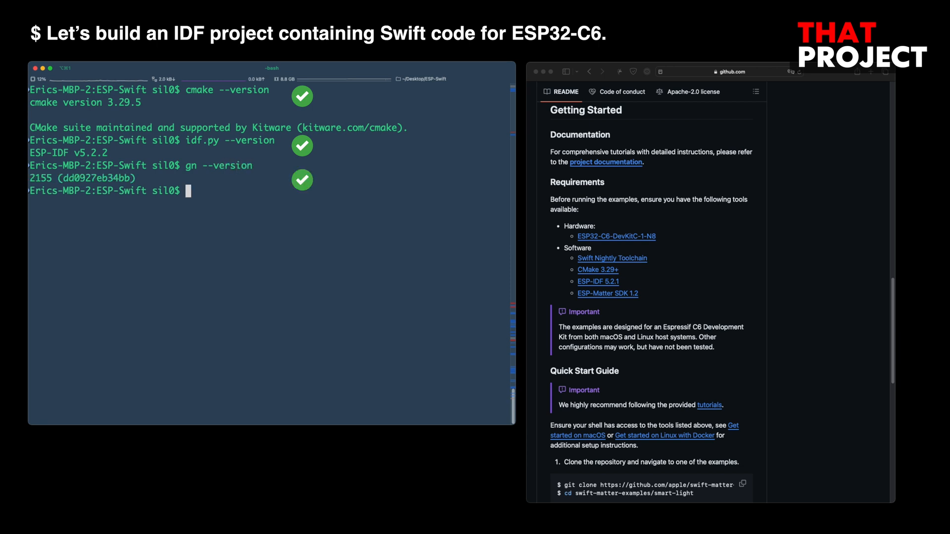
type("swift")
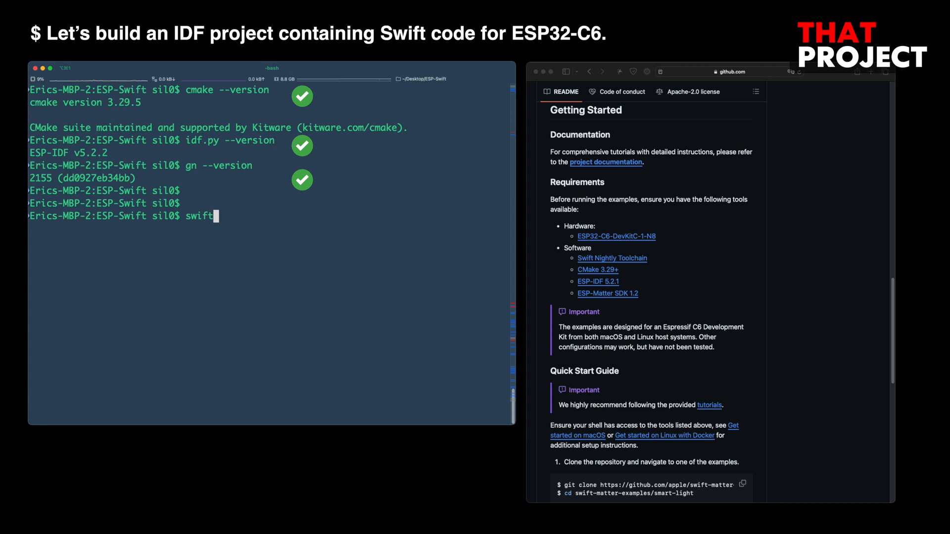
type("--version")
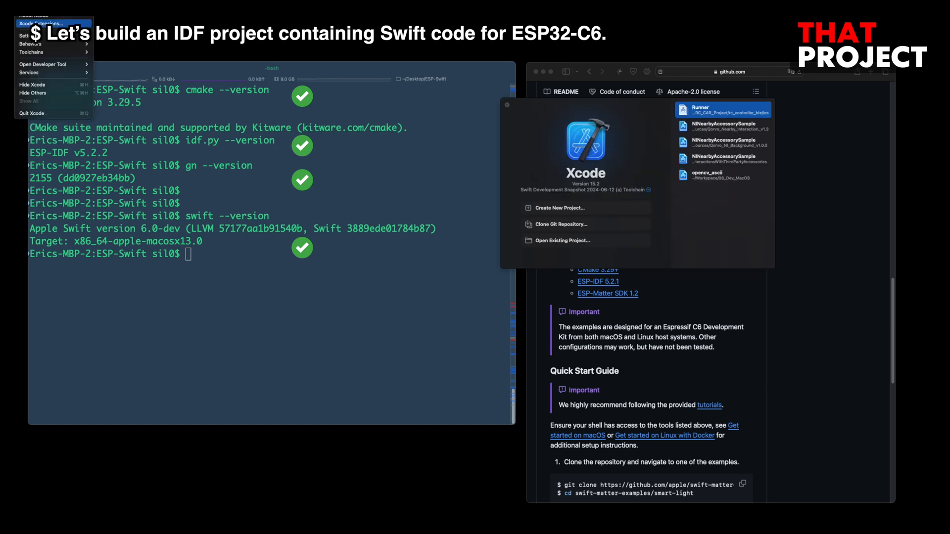
Show Xcode's installed toolchains with the 6/13/24 Swift snapshot selected.
left_click(32, 52)
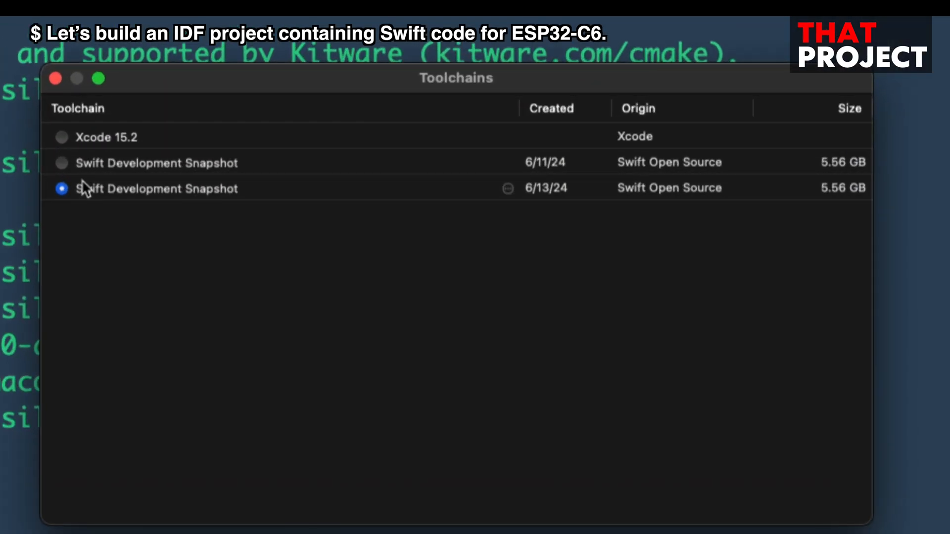
mouse_move(301, 203)
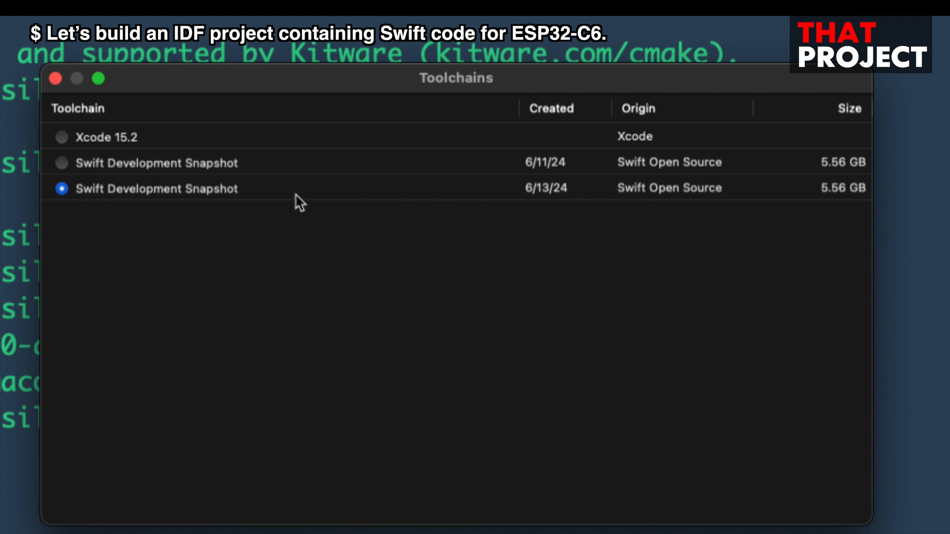
mouse_move(370, 203)
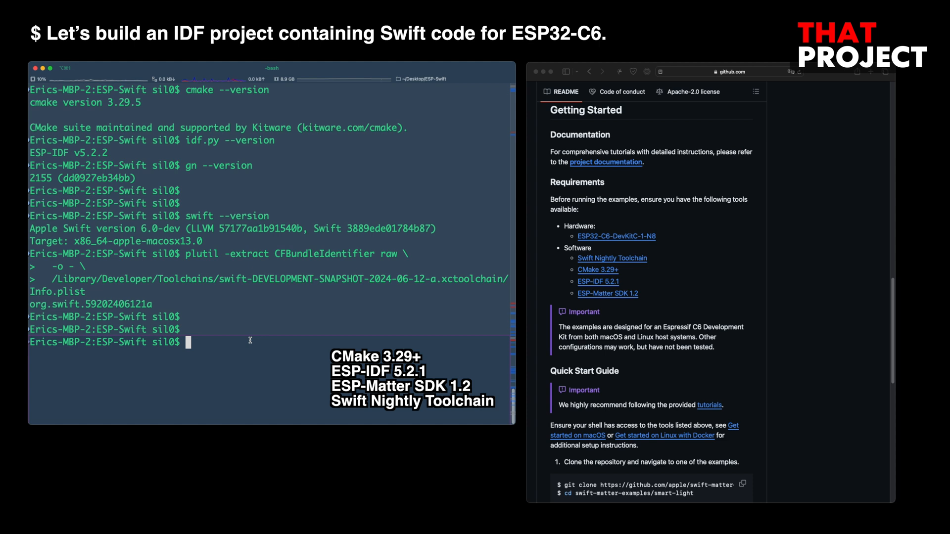
List the toolchain directory contents and scroll to the README's clone command.
type("ls -al")
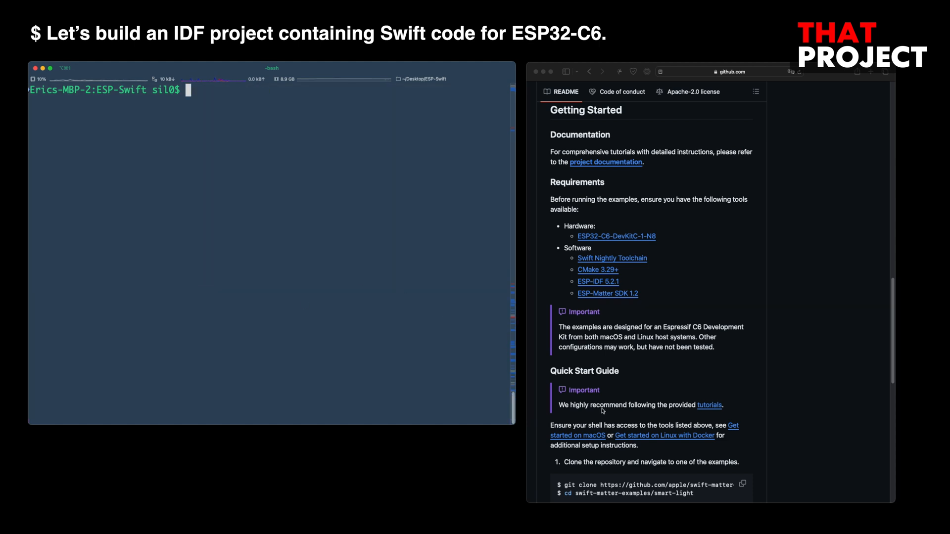
scroll("down", 3)
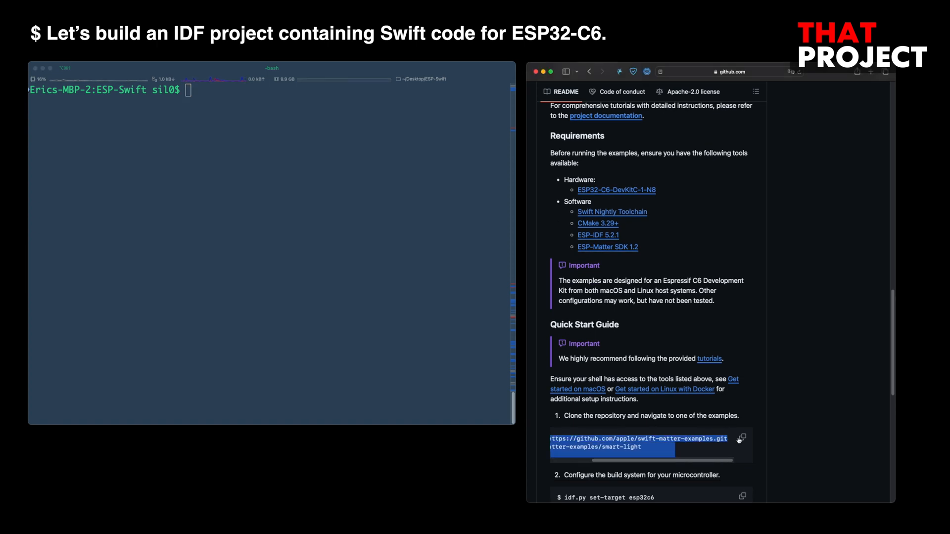
Clone the apple/swift-matter-examples repository from GitHub.
type("git clone https://github.com/apple/swift-matter-examples.git")
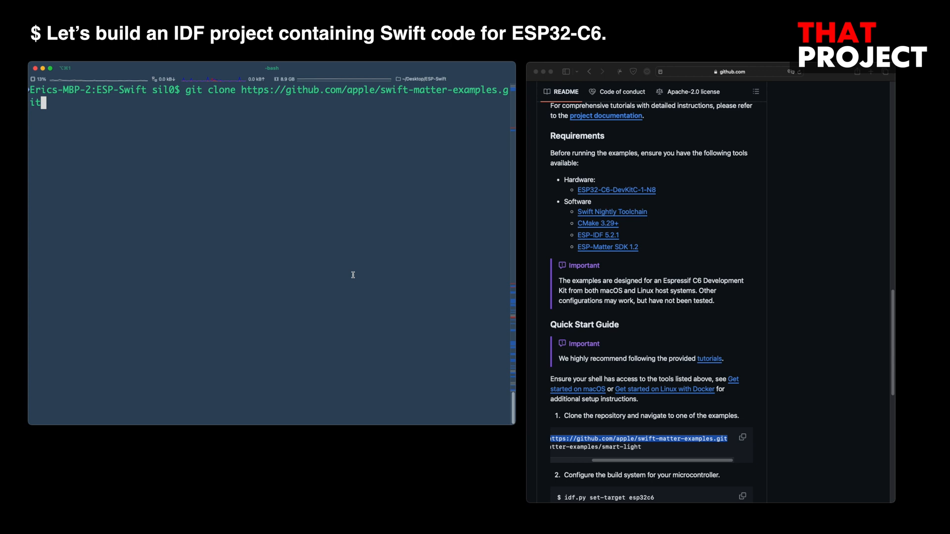
key("Return")
type("ls")
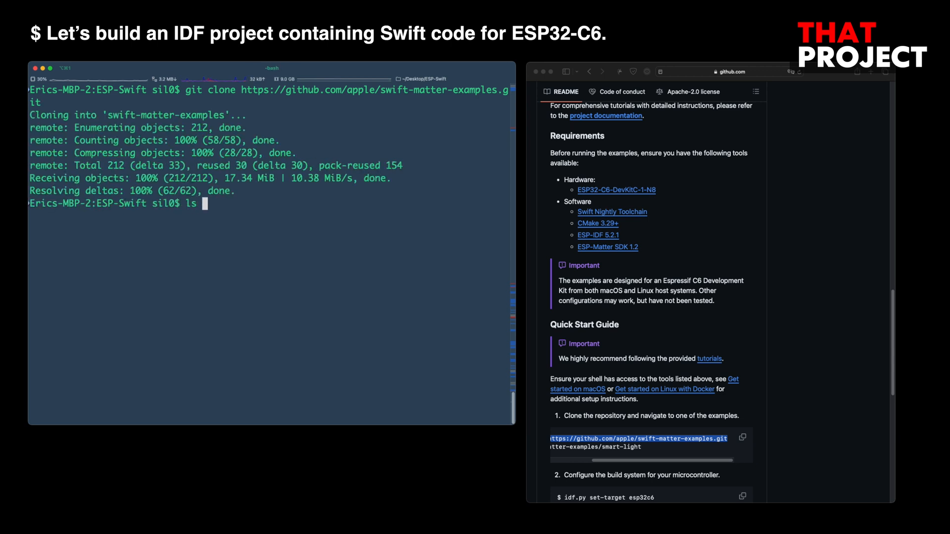
Enter swift-matter-examples/led-blink, list its files and launch VS Code there.
type("cd swift-matter-examples/")
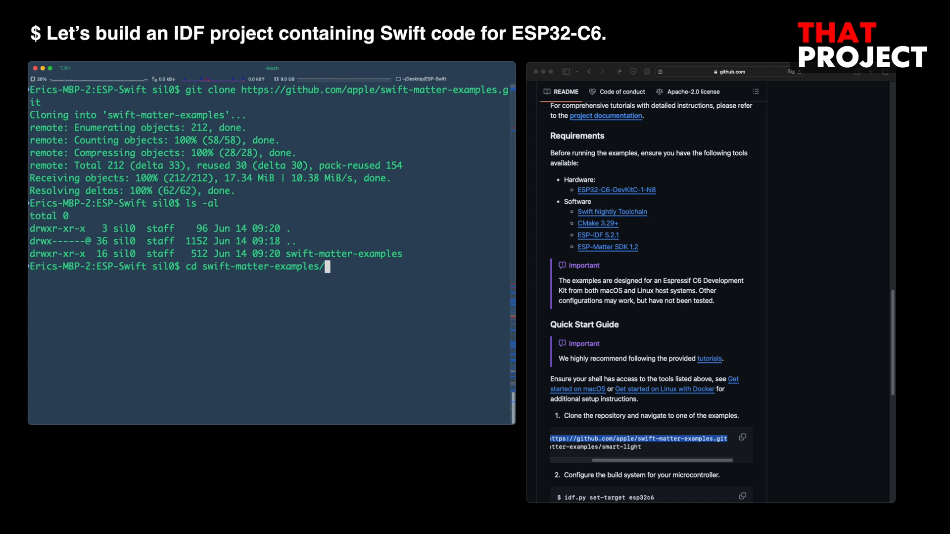
type("ls -al")
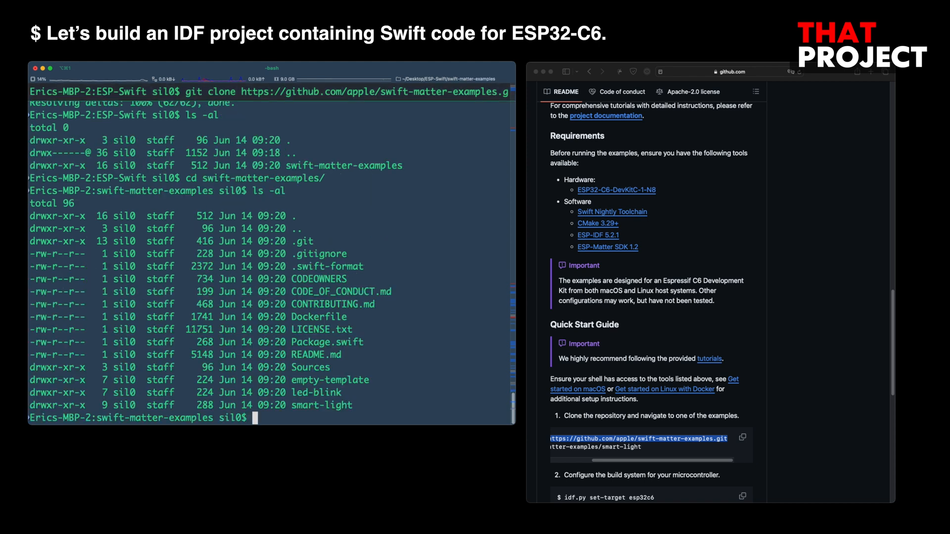
type("cd led-blink/")
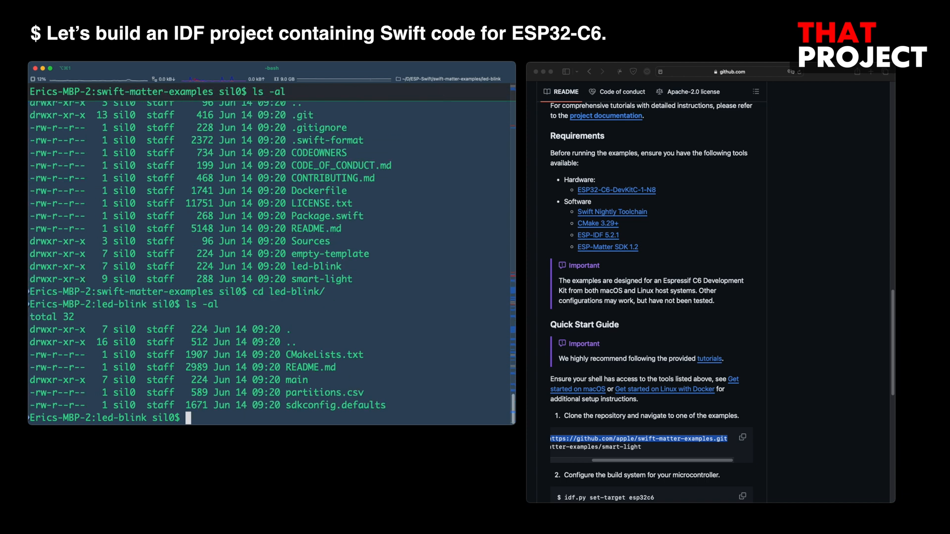
type("code .")
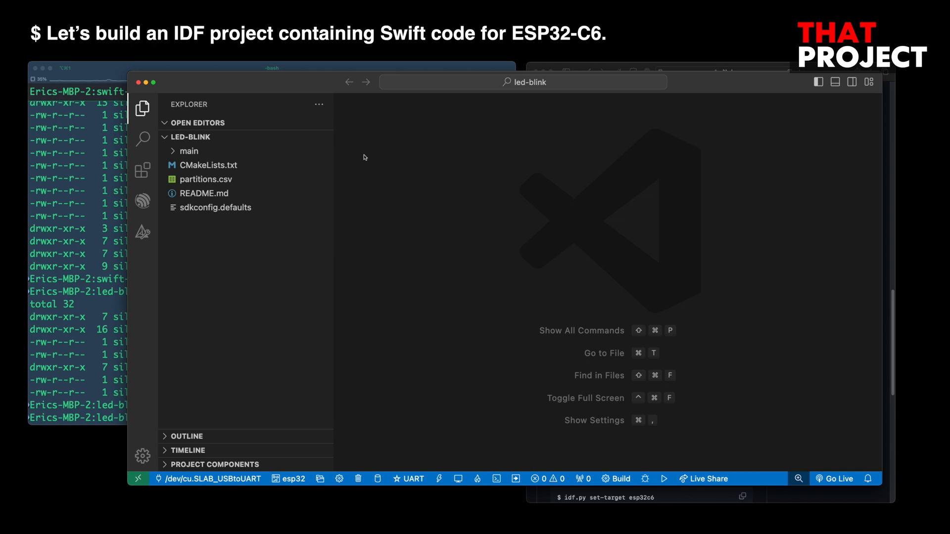
Expand the main folder and show Main.swift's LED blink code in the editor.
left_click(189, 151)
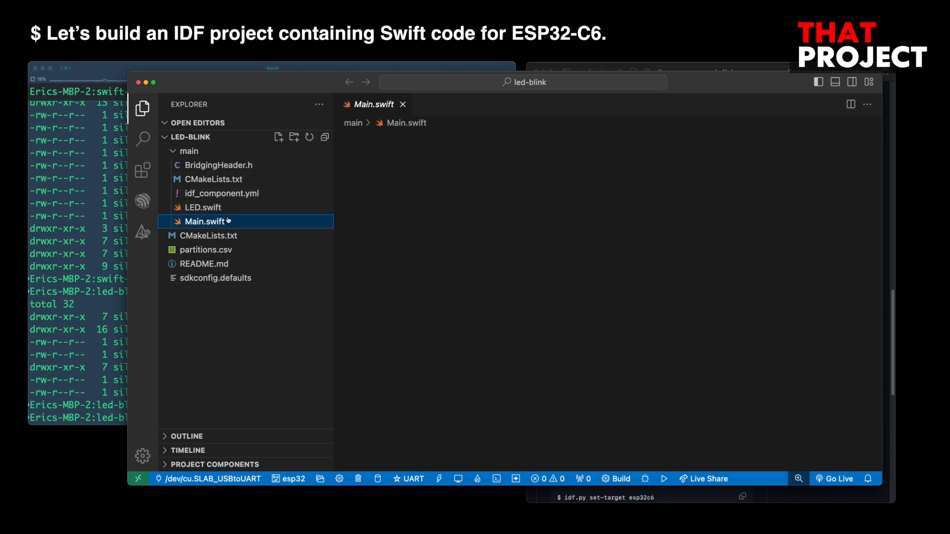
left_click(205, 221)
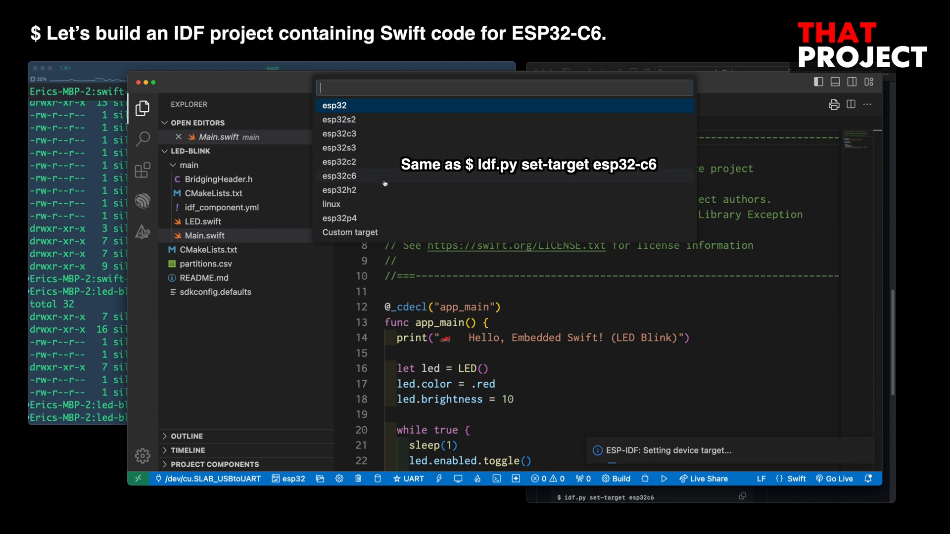
Set the ESP-IDF device target to esp32c6 and let the configuration finish.
left_click(340, 175)
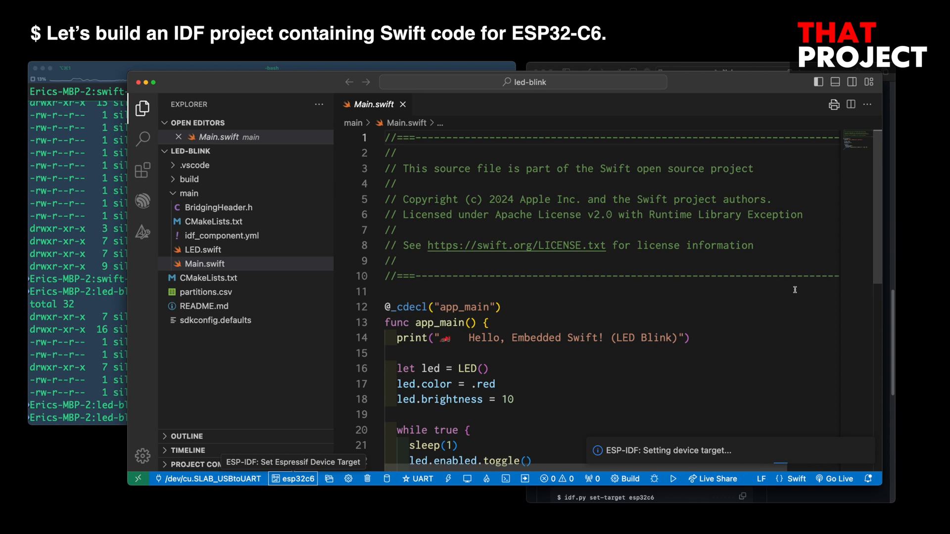
scroll("down", 3)
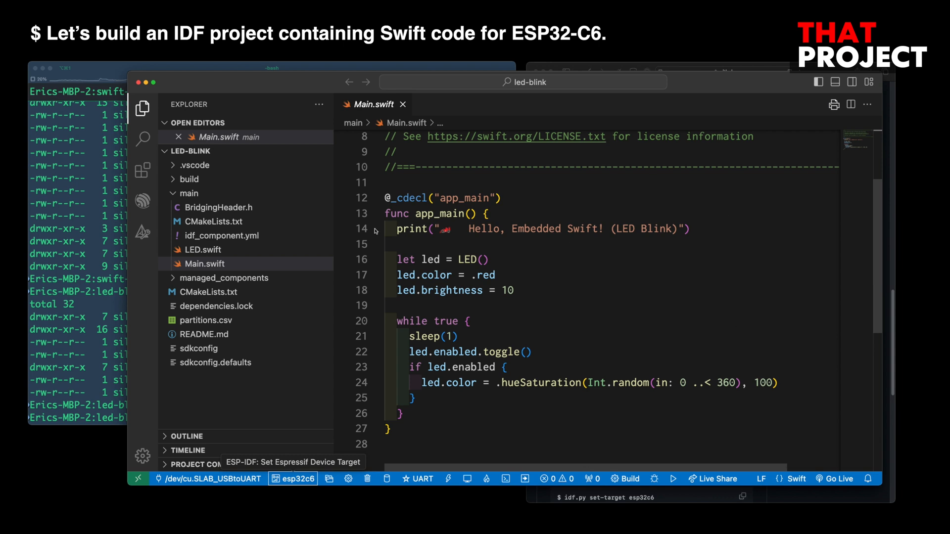
Read LED.swift down to its LED.Color extension defining red and blue.
left_click(205, 249)
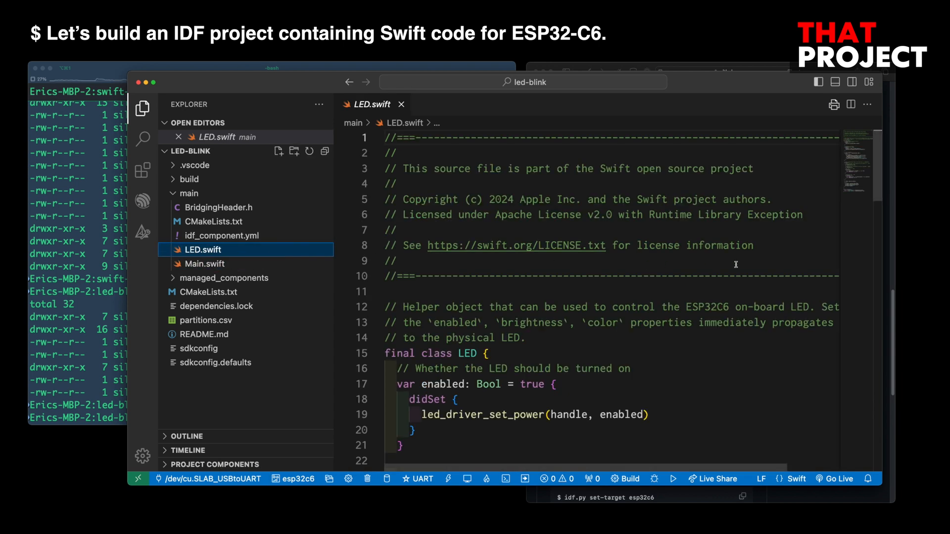
scroll("down", 3)
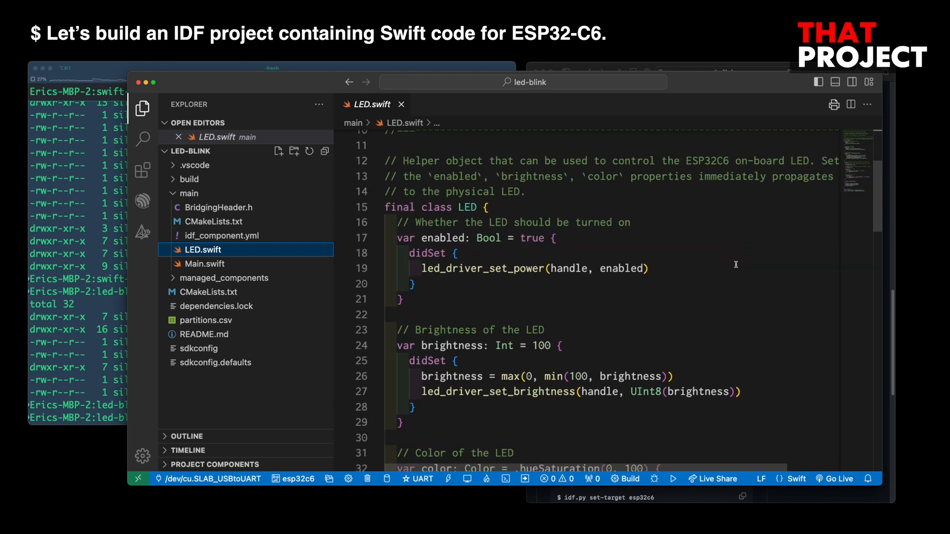
scroll("down", 3)
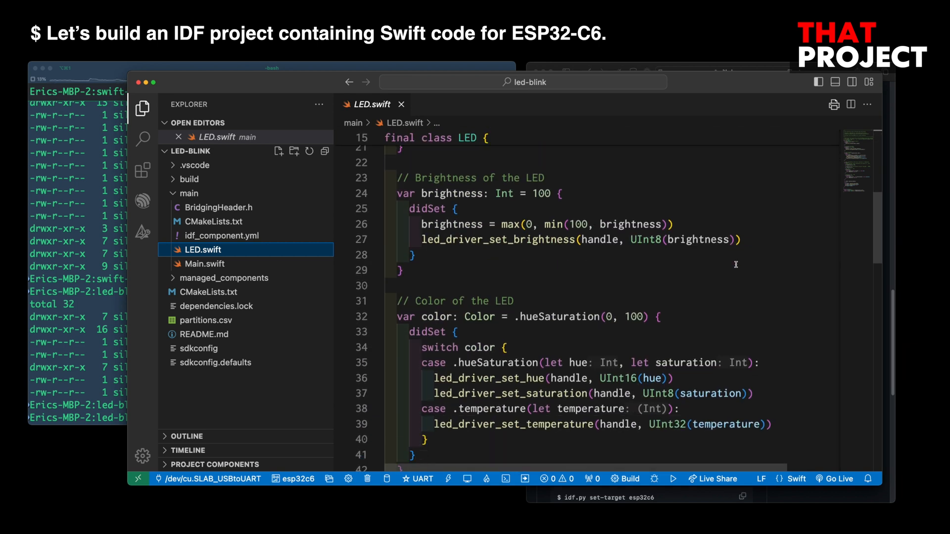
scroll("down", 3)
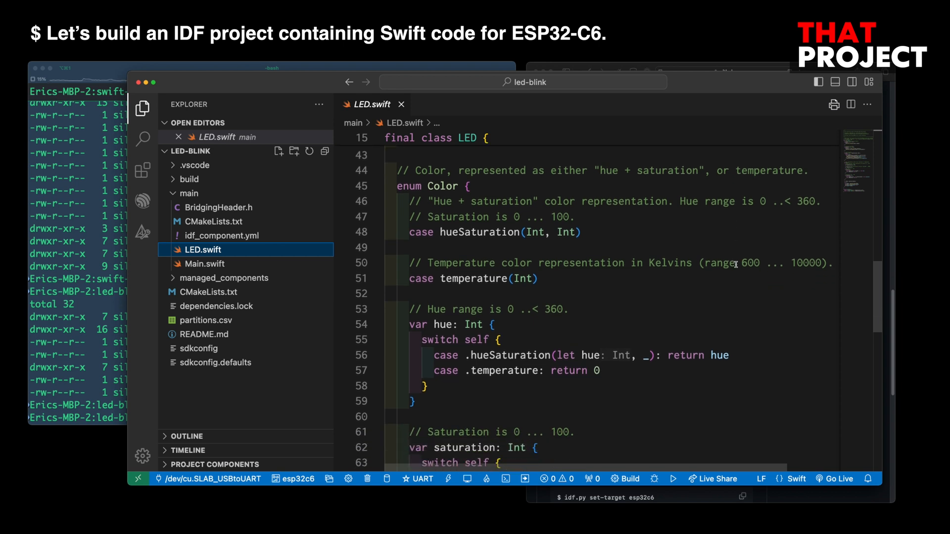
scroll("down", 3)
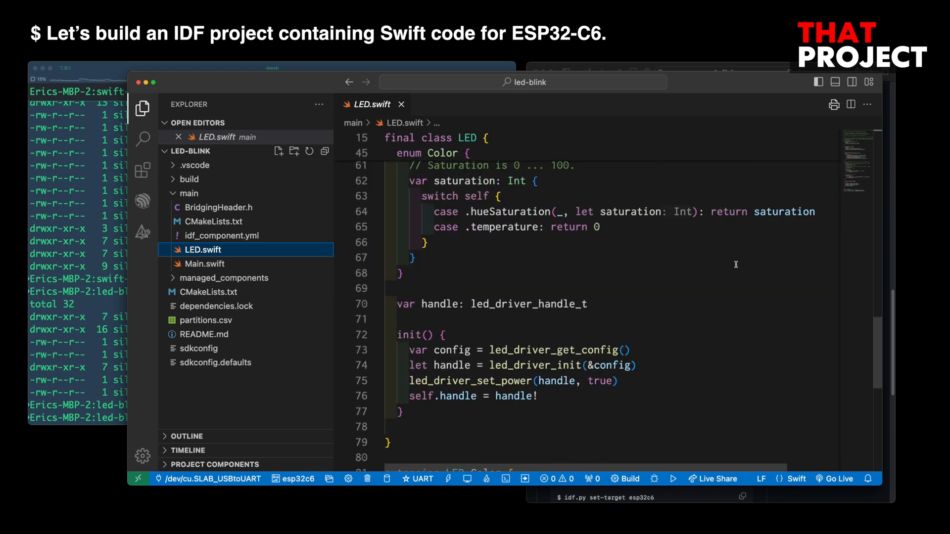
mouse_move(759, 377)
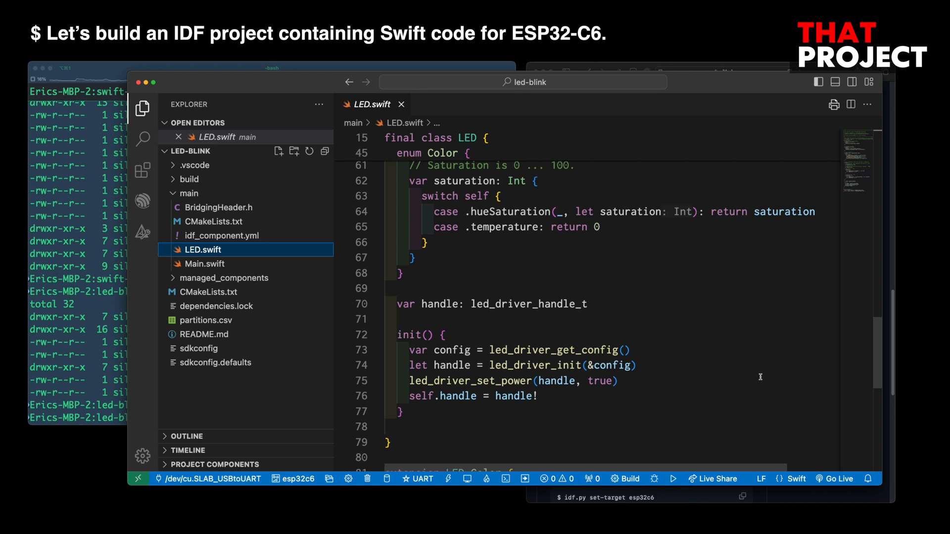
scroll("down", 3)
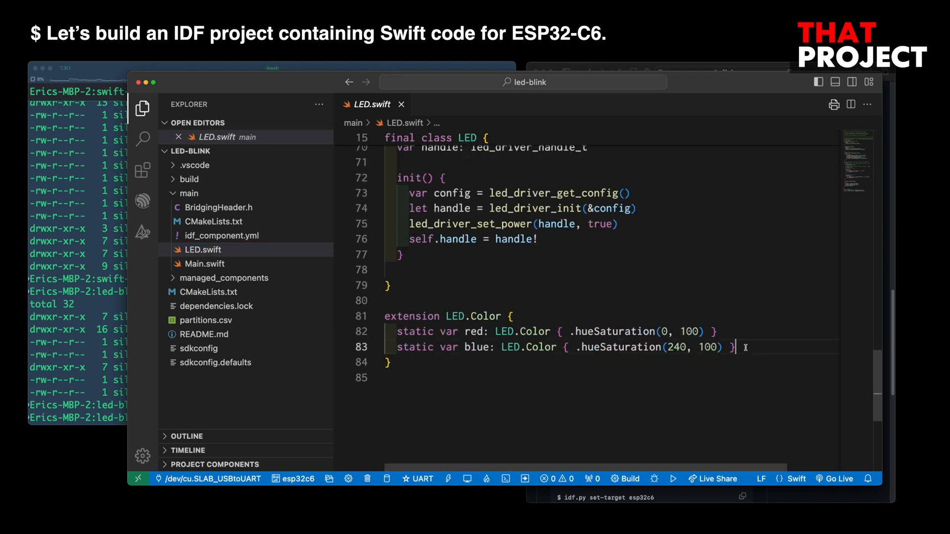
Add 'static var green: LED.Color { .hueSaturation(120, 100) }' to the LED.Color extension.
type("stati")
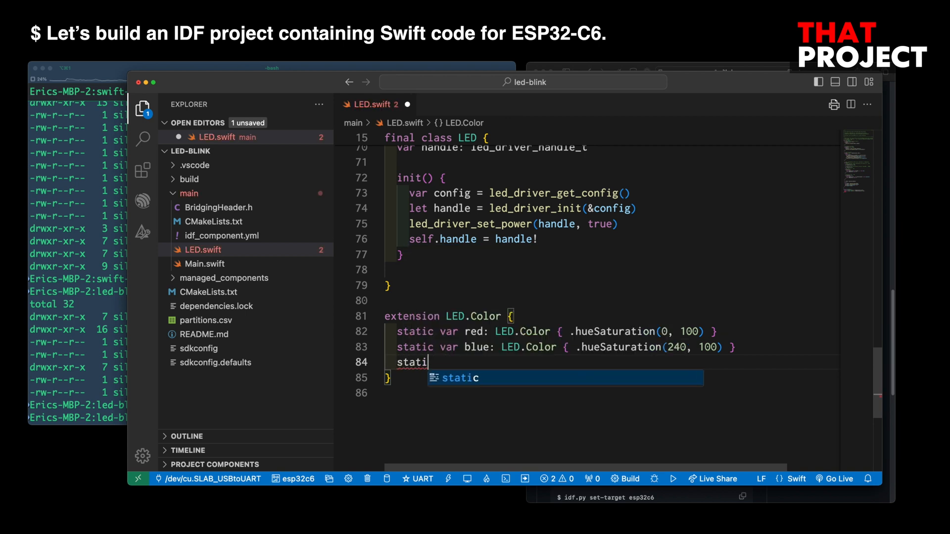
type("c var green:")
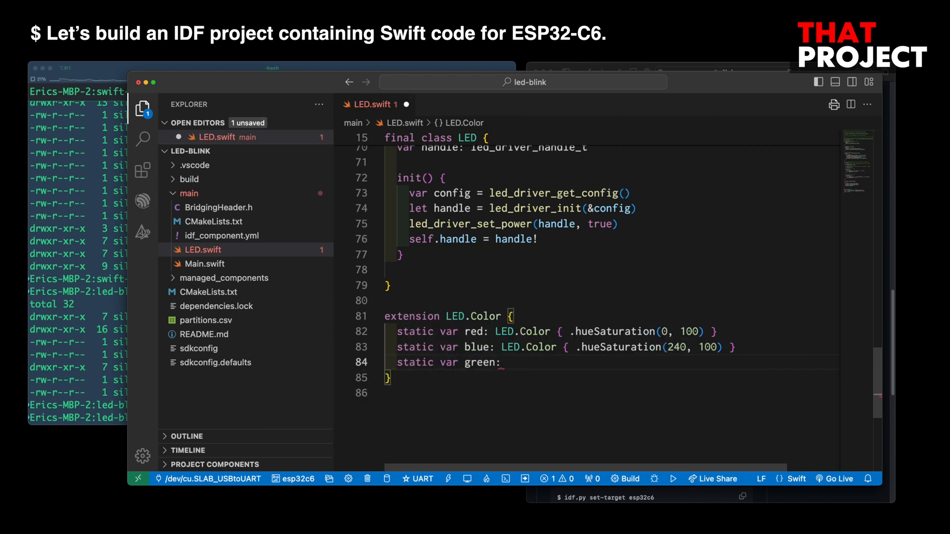
type("LED.Color {")
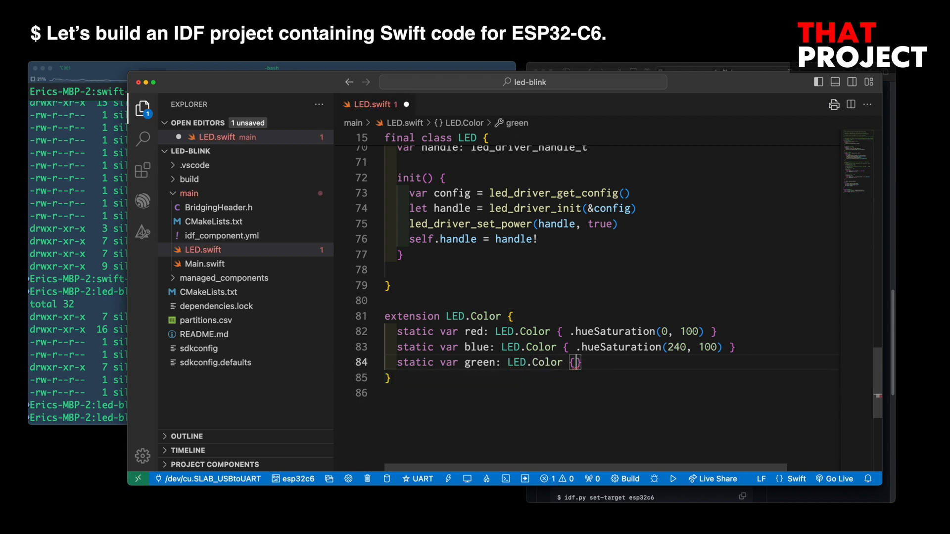
type(".hu")
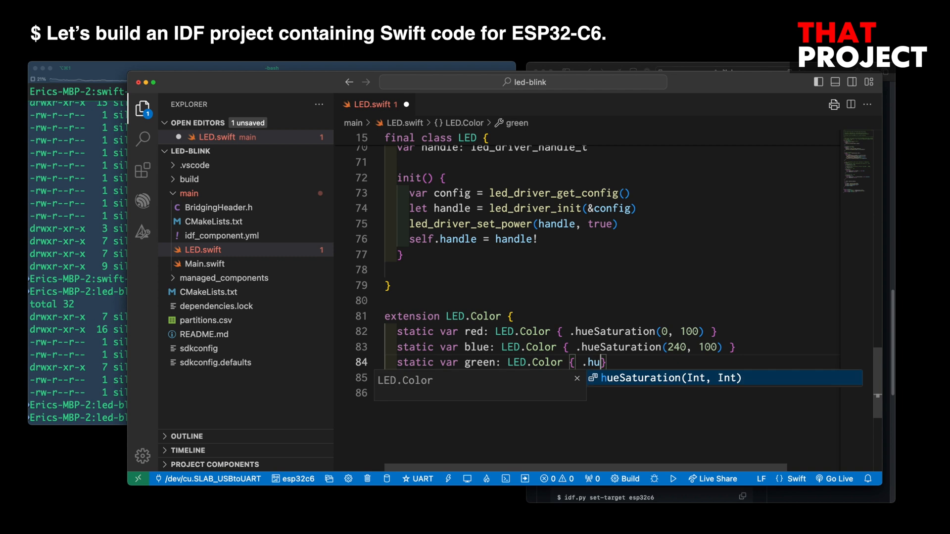
key("Tab")
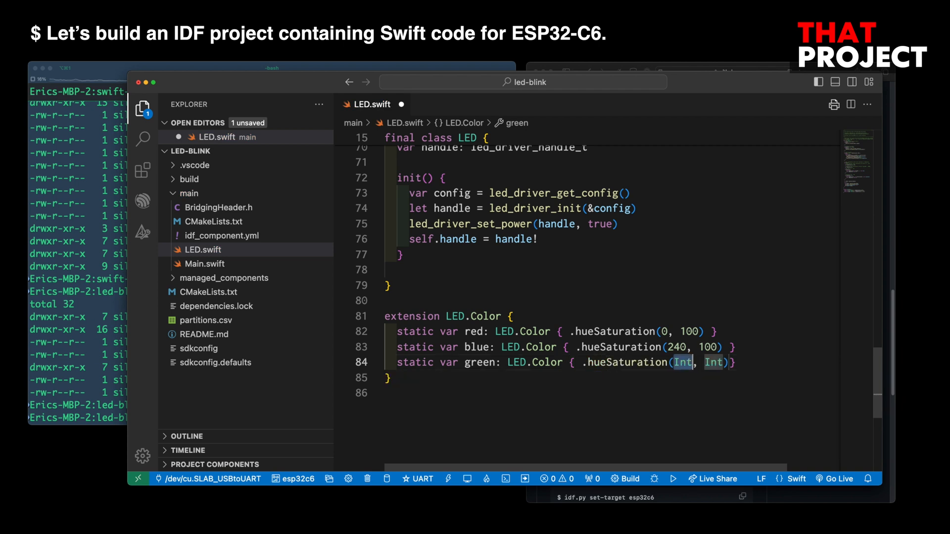
type("120, 100")
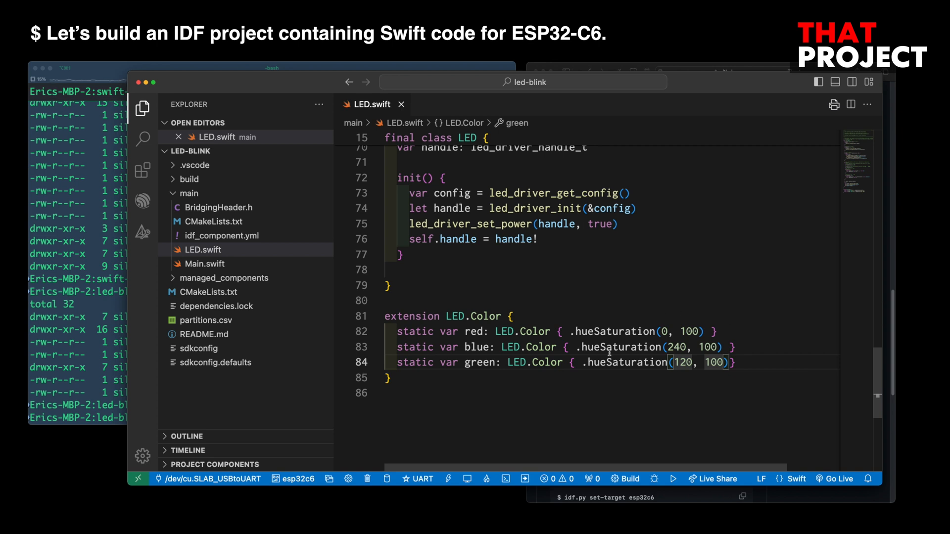
Switch back to Main.swift showing app_main's red LED toggle loop.
left_click(205, 263)
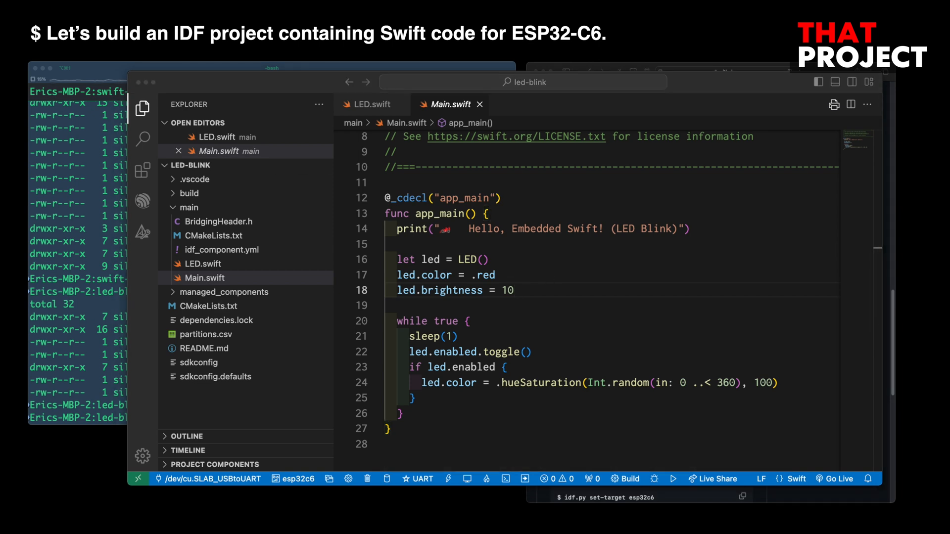
mouse_move(582, 297)
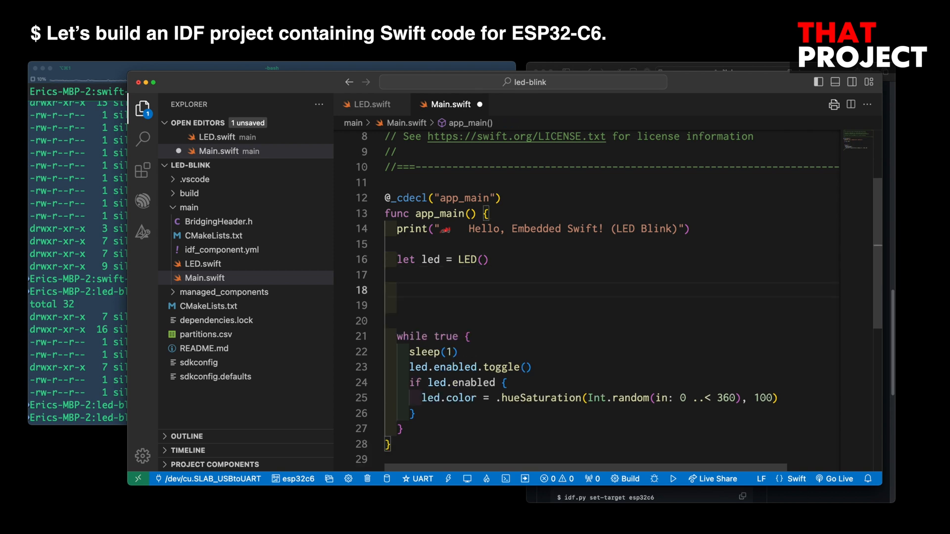
Declare 'let colors: [LED.Color] = [.red, .green, .blue]' in app_main.
type("let color")
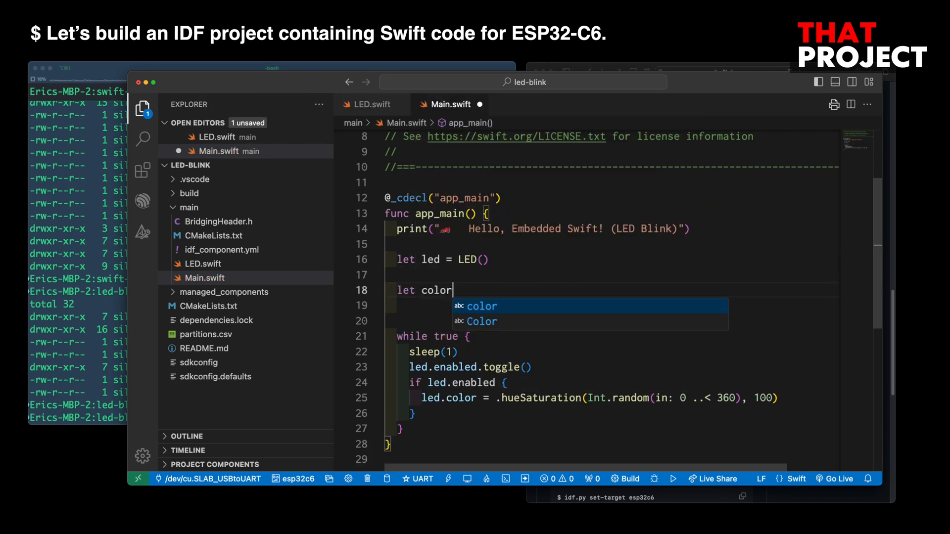
type("s: []")
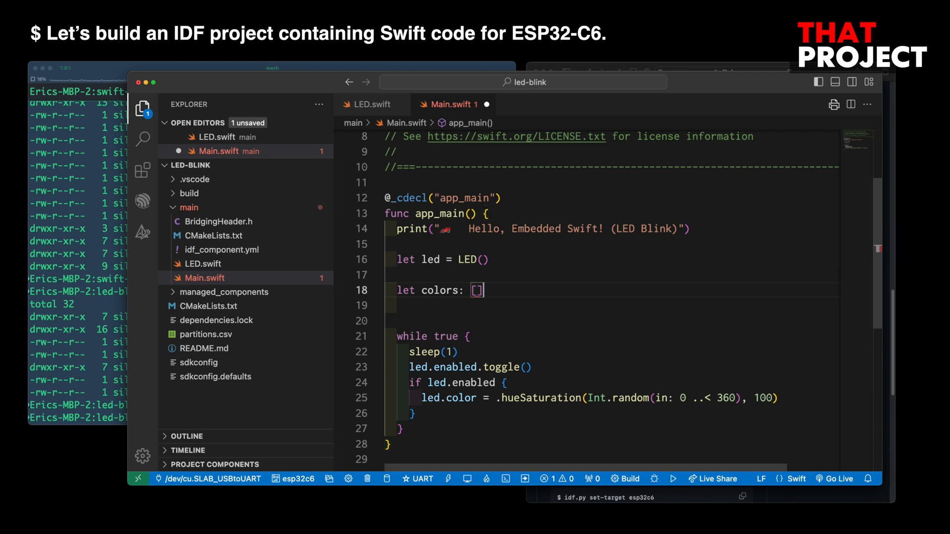
type("LED.")
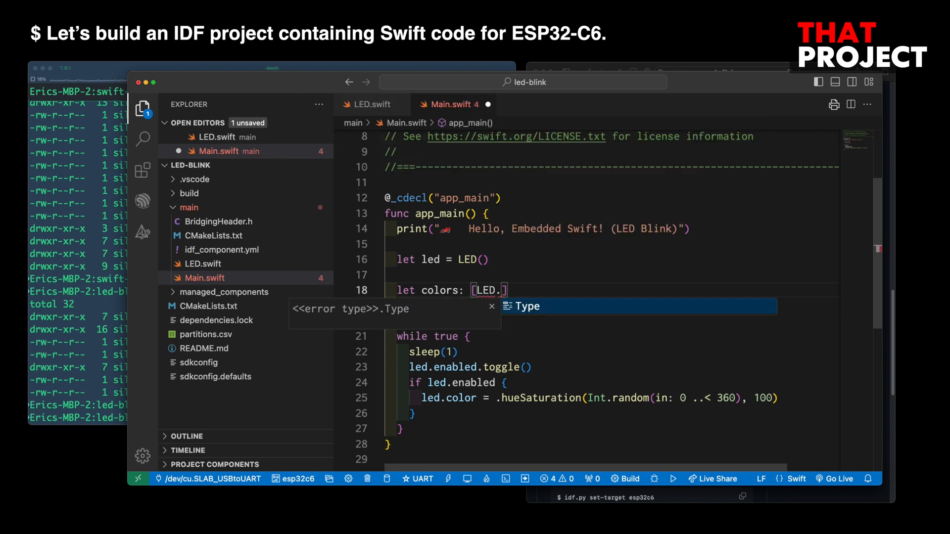
type("Color] =")
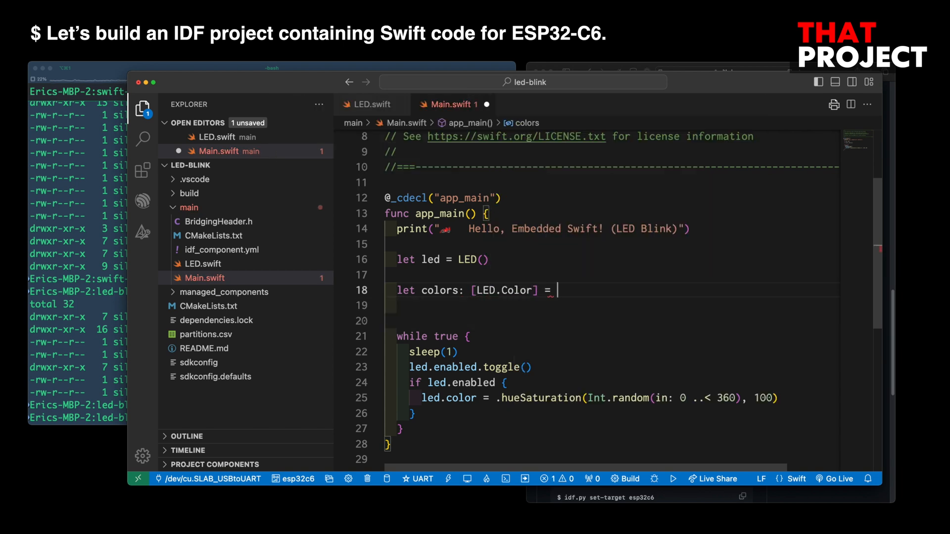
type("[.]")
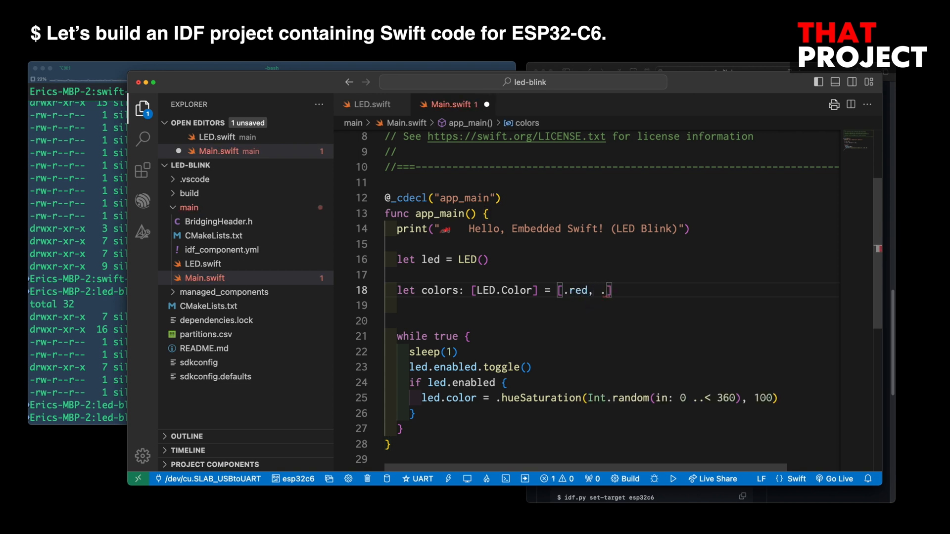
type("green, .blue")
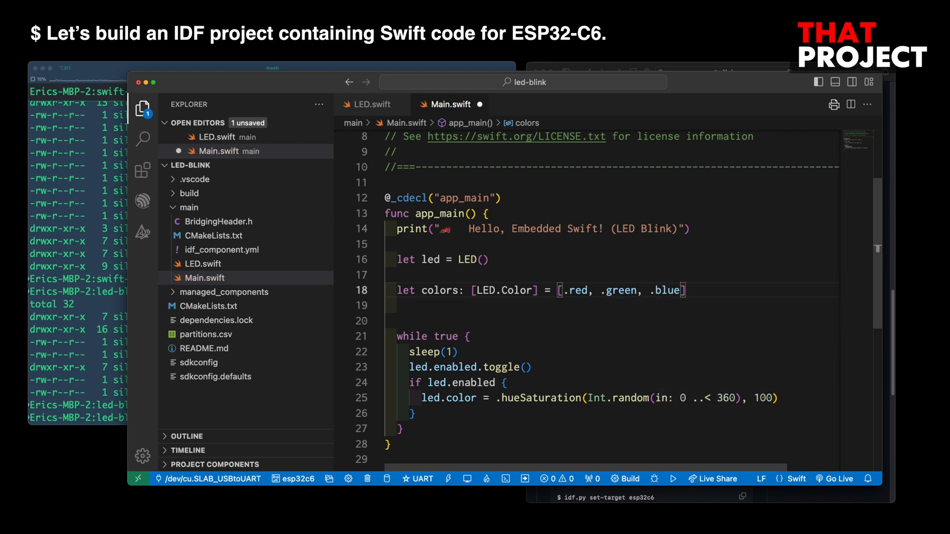
Declare 'var colorIndex: Int = 0' below the colors array.
type("v")
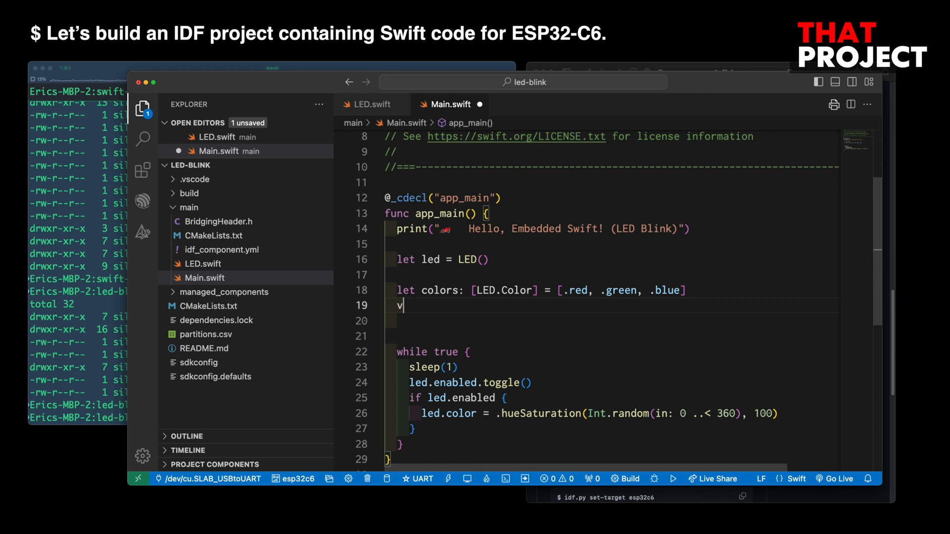
type("ar co")
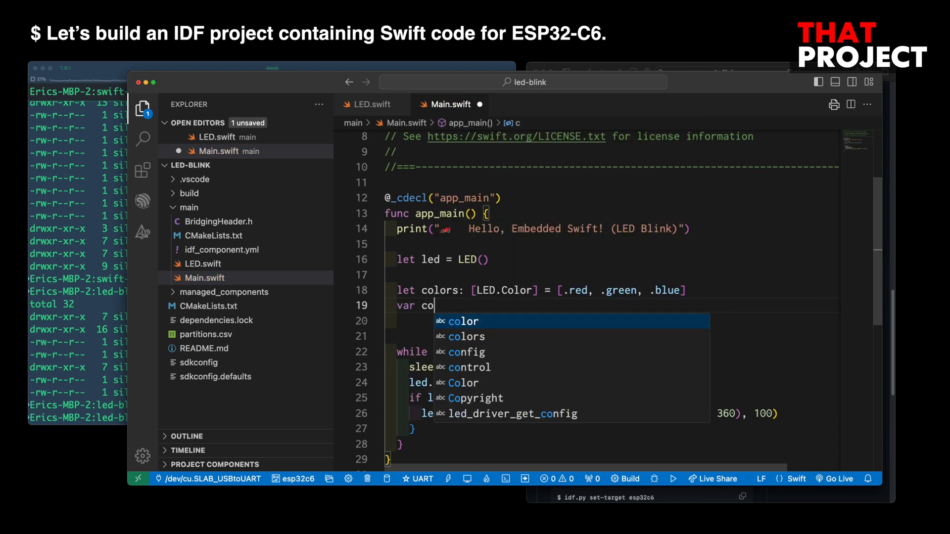
type("lorIndex: Int =")
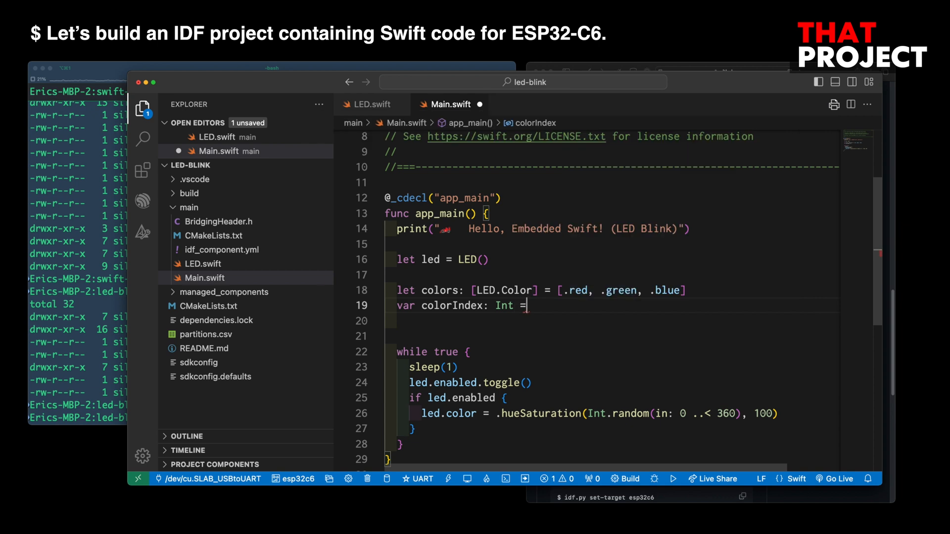
type("0")
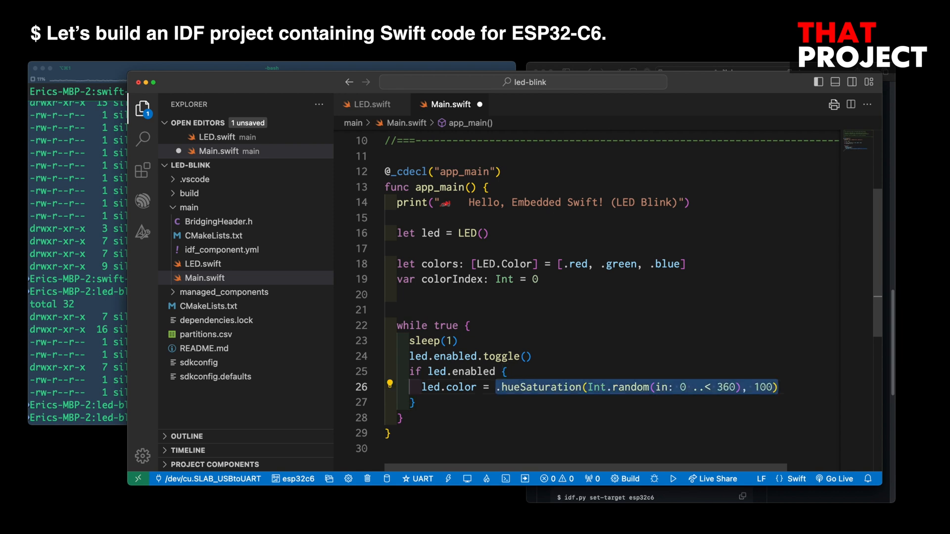
Set the LED to colors[colorIndex] at brightness 50 and advance colorIndex with '(colorIndex + 1) % colors.count'.
type("colors")
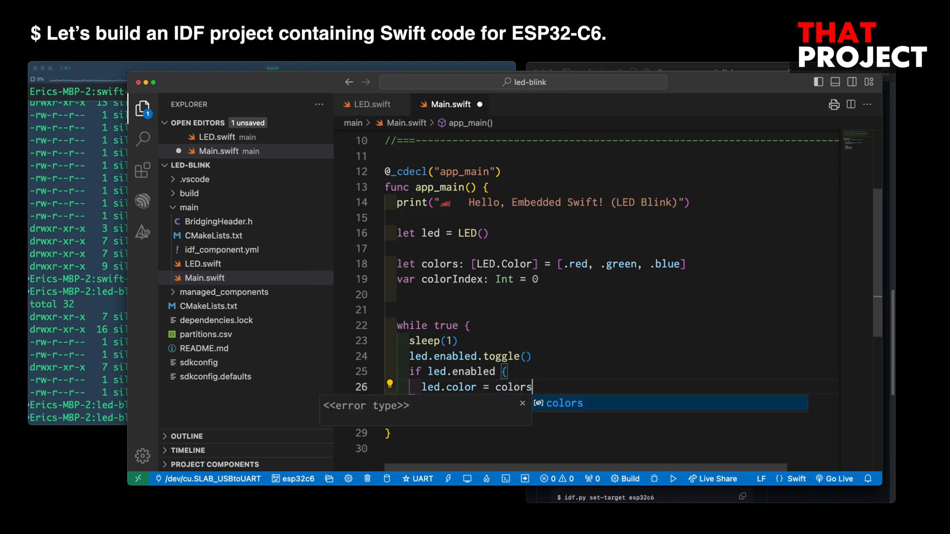
type("[cor")
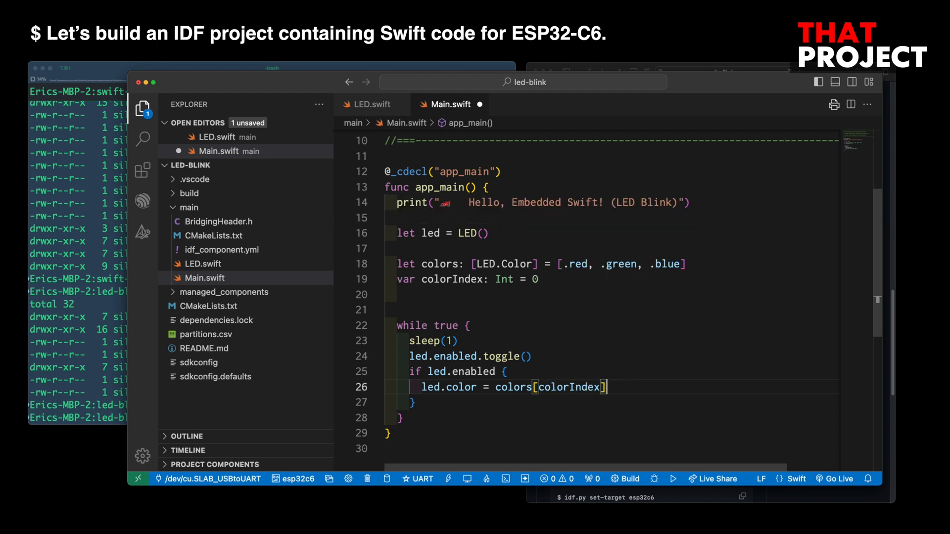
type("led.")
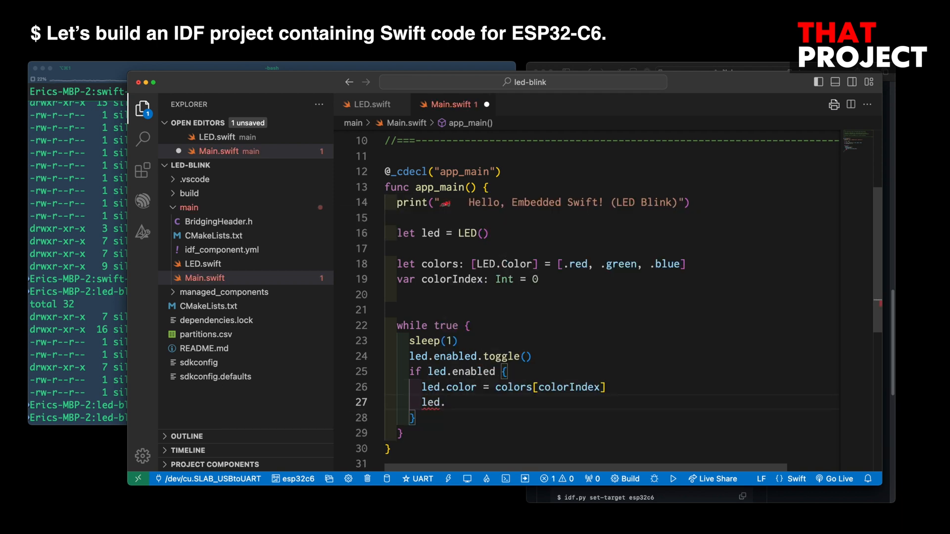
type("brightness = 50")
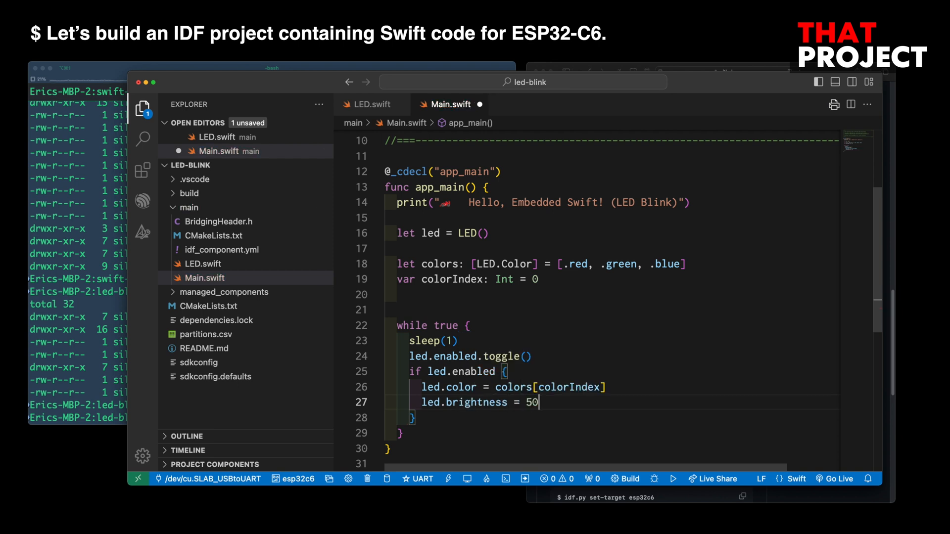
type("colorIndex = (colorIndex")
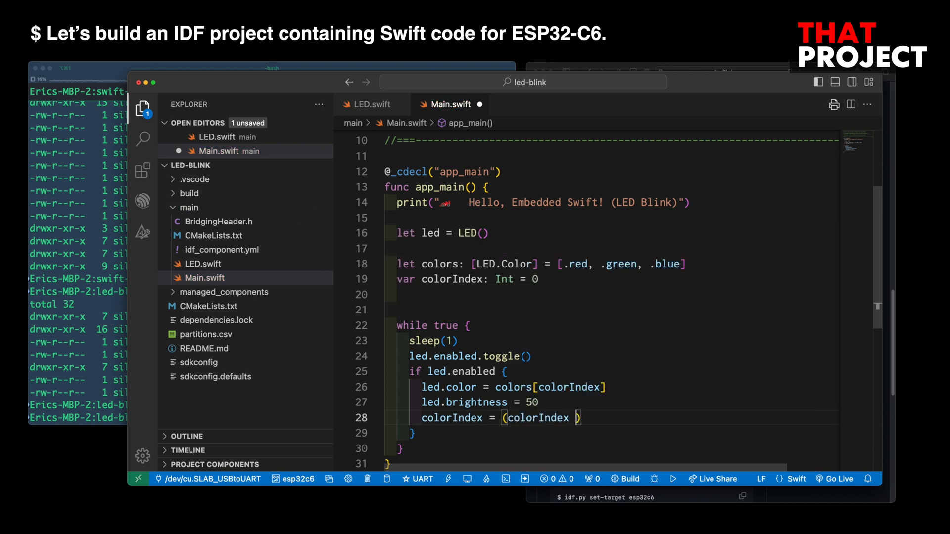
type("+ 1")
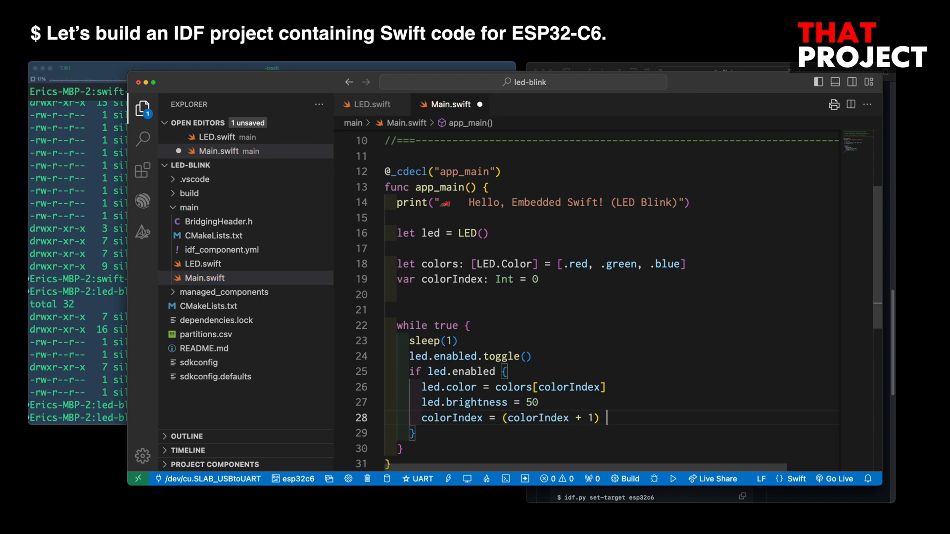
type("% colors.")
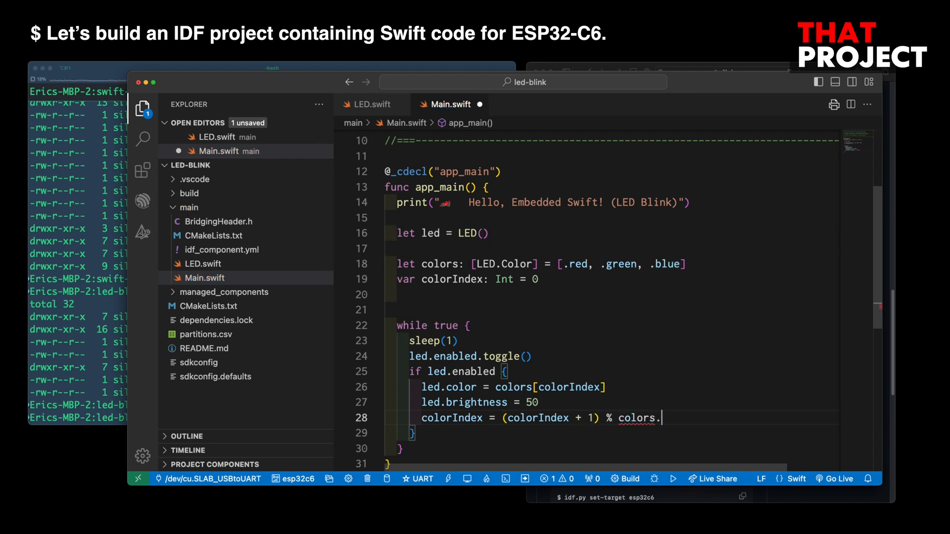
type("count")
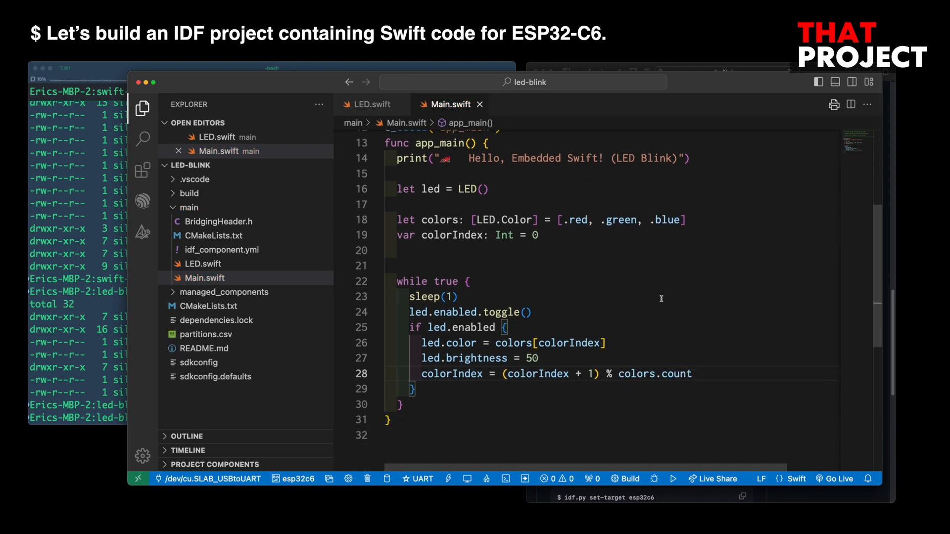
mouse_move(748, 286)
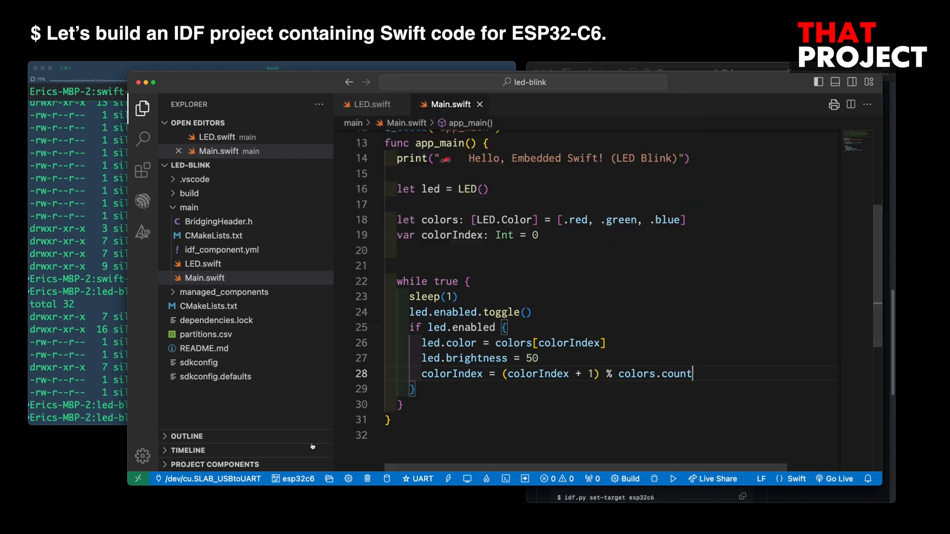
Select serial port /dev/cu.SLAB_USBtoUART and start 'ESP-IDF: Build your Project'.
left_click(211, 478)
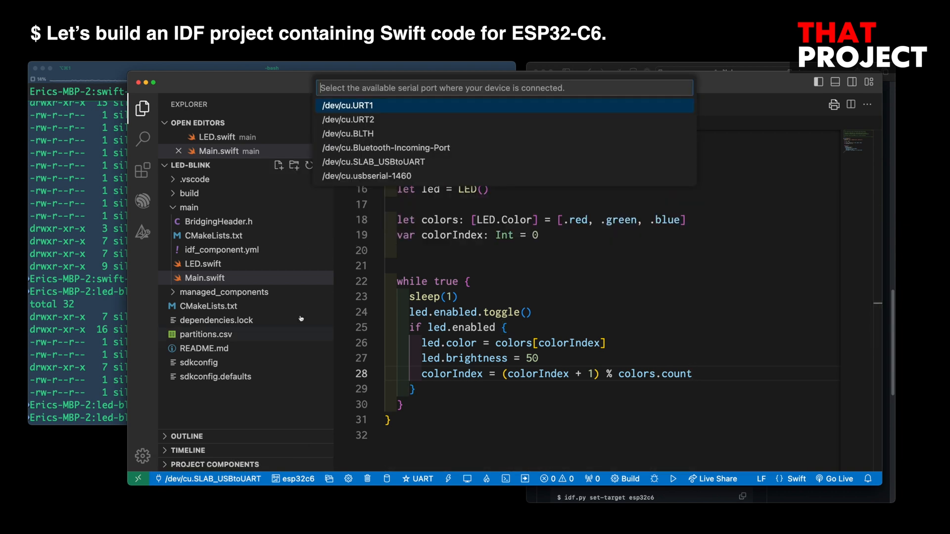
left_click(373, 162)
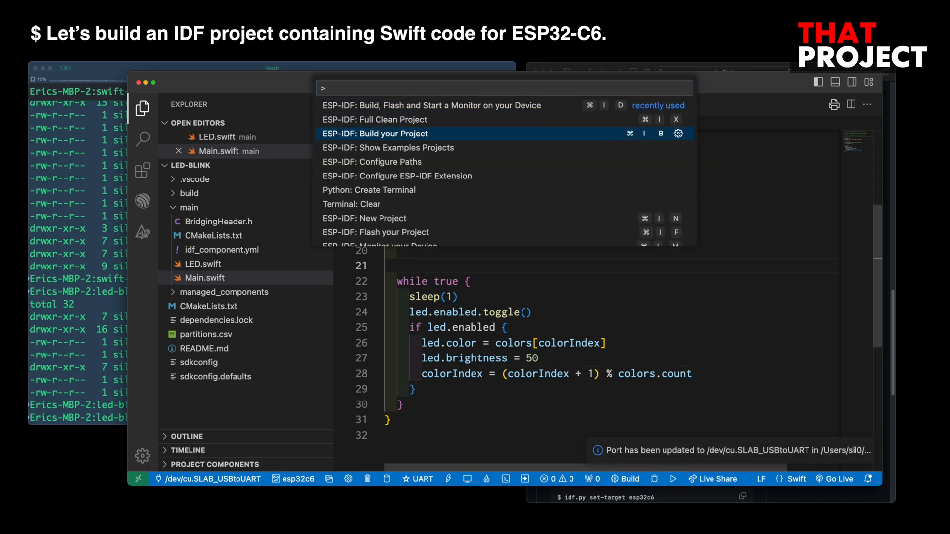
left_click(375, 133)
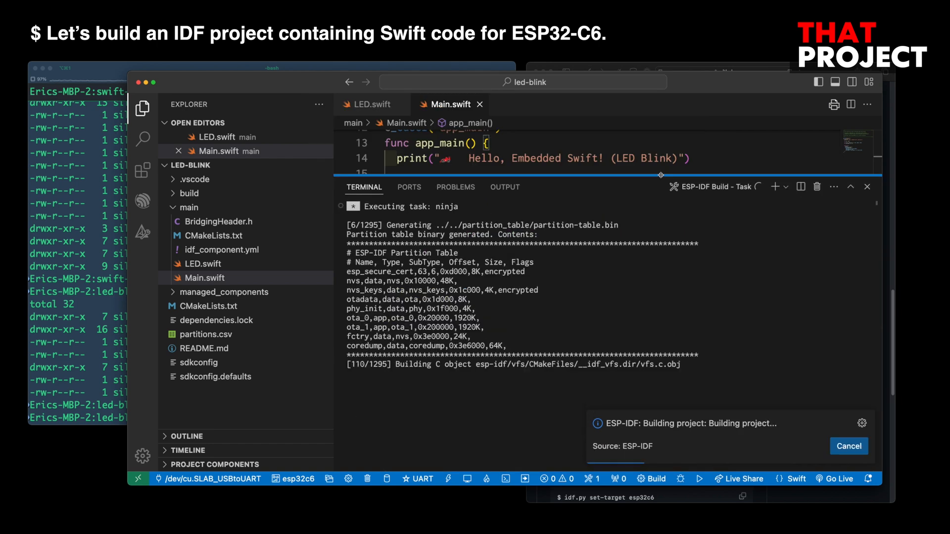